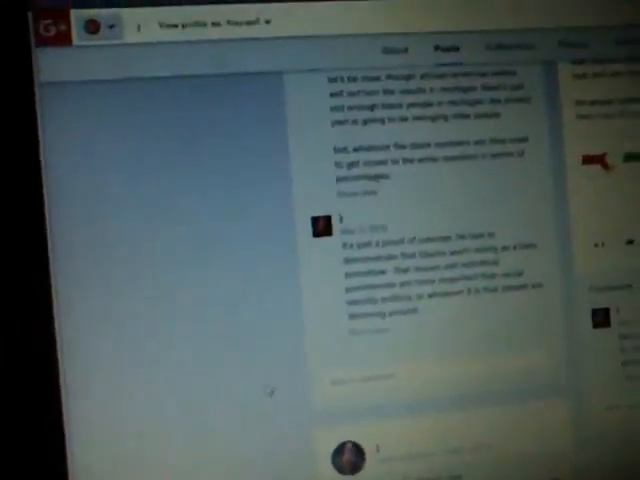
{"action": "scroll", "scroll_direction": "down", "scroll_amount": 3}
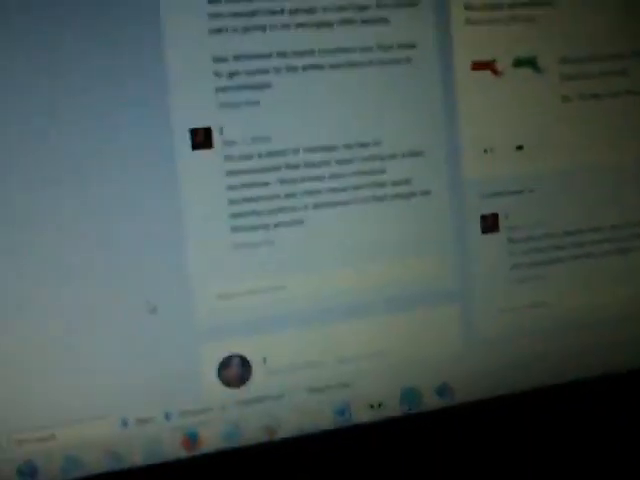